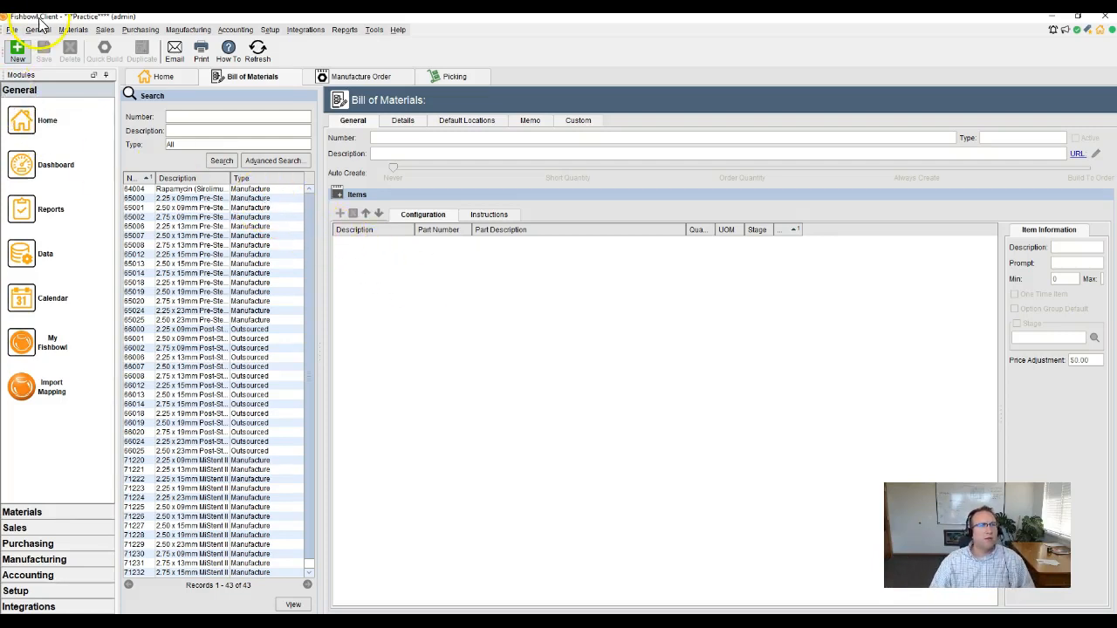
# Open the General menu to move from Bill of Materials to the Reports module
pyautogui.click(39, 28)
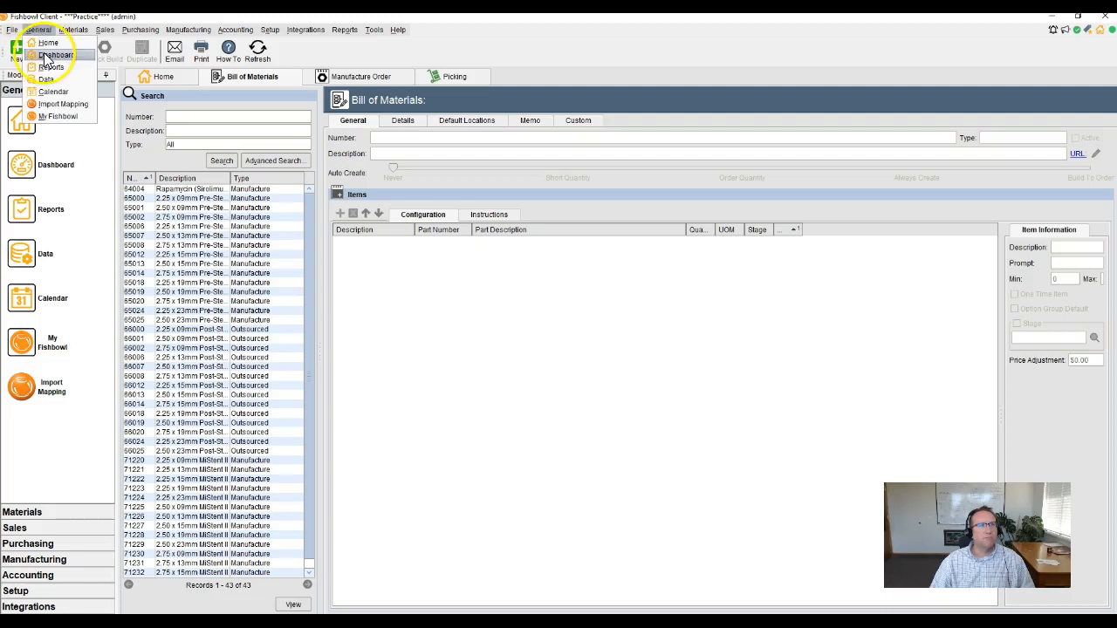
pyautogui.moveTo(50, 67)
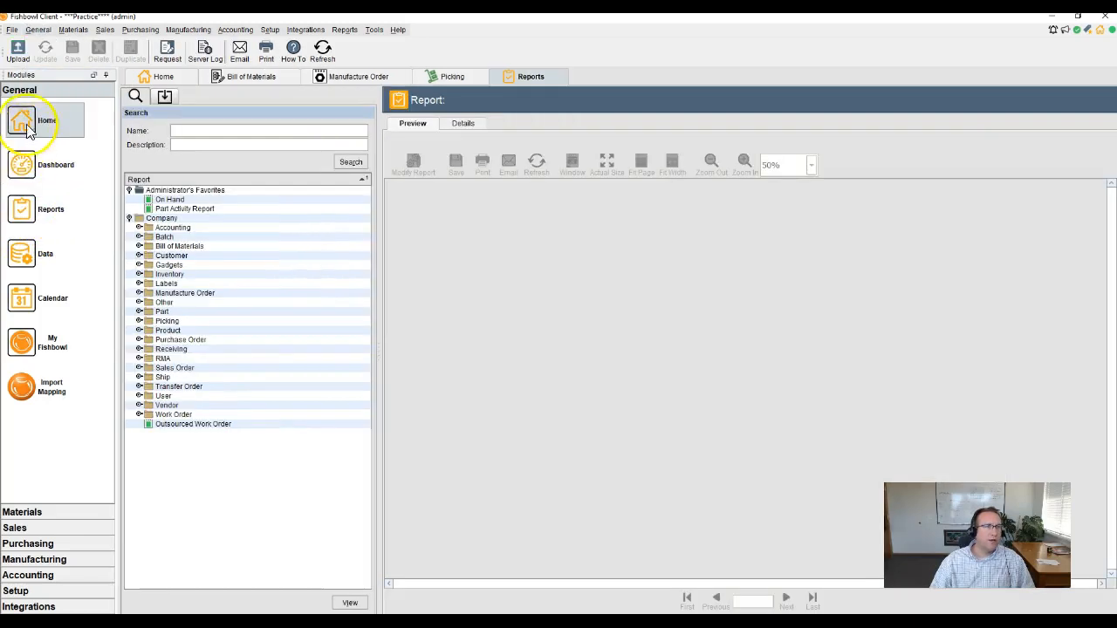
pyautogui.click(47, 208)
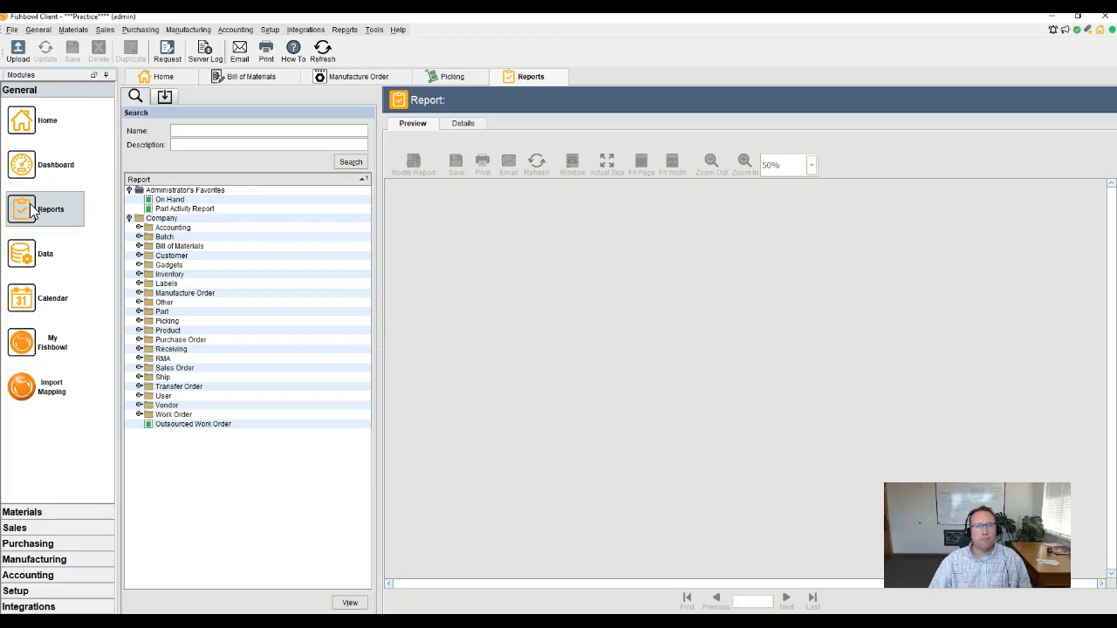
pyautogui.moveTo(471, 339)
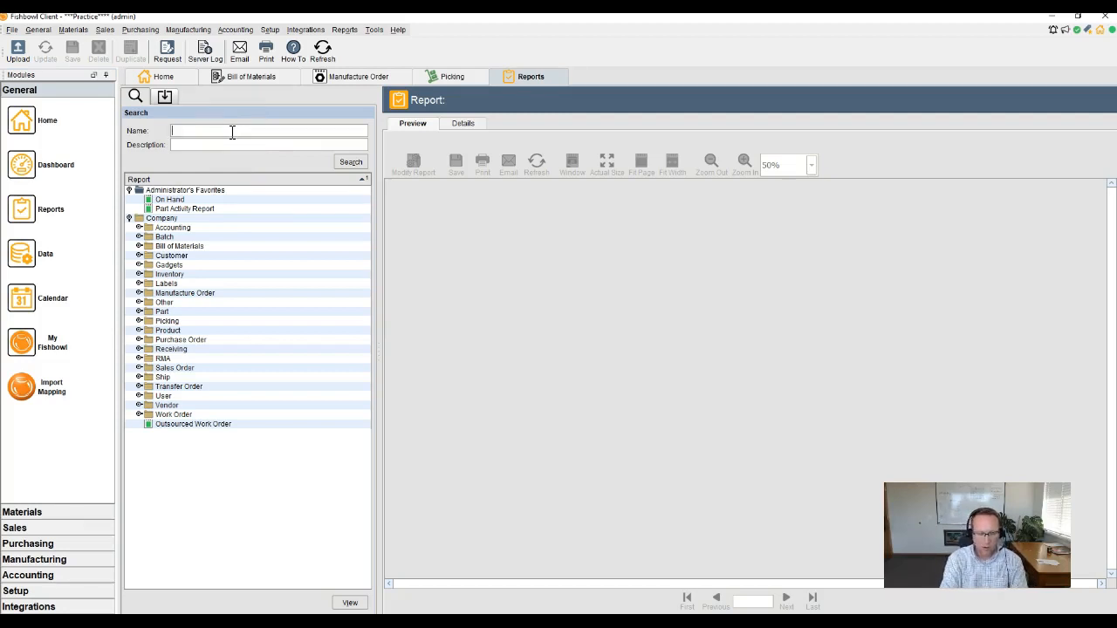
# Filter report names by 'val', then by 'for' to list the Forecast Report entries
pyautogui.write('val')
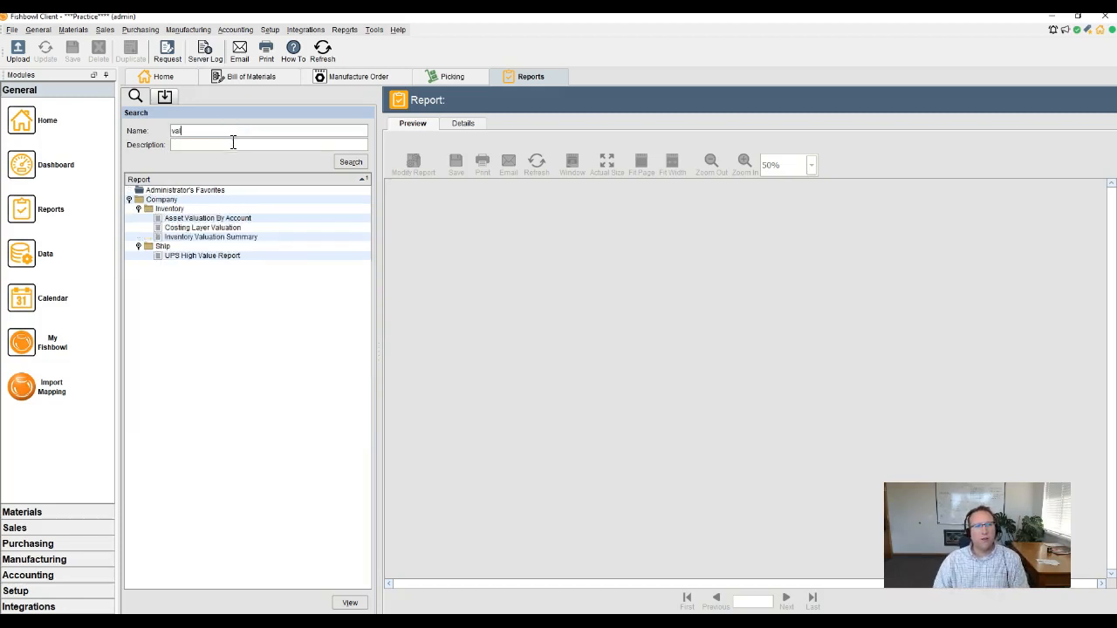
pyautogui.click(211, 236)
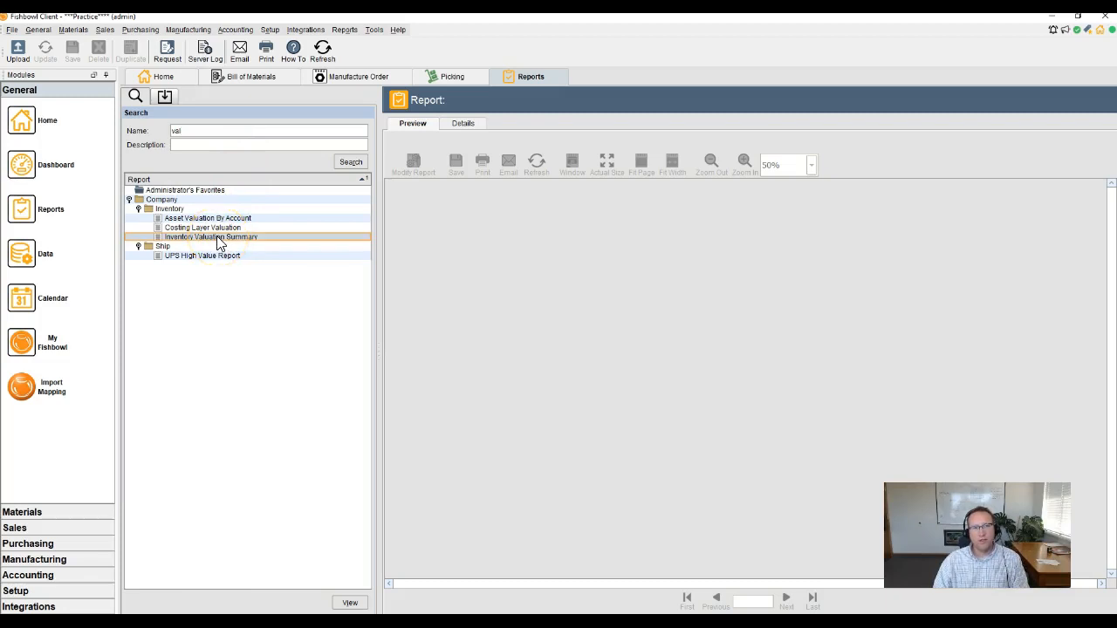
pyautogui.click(207, 217)
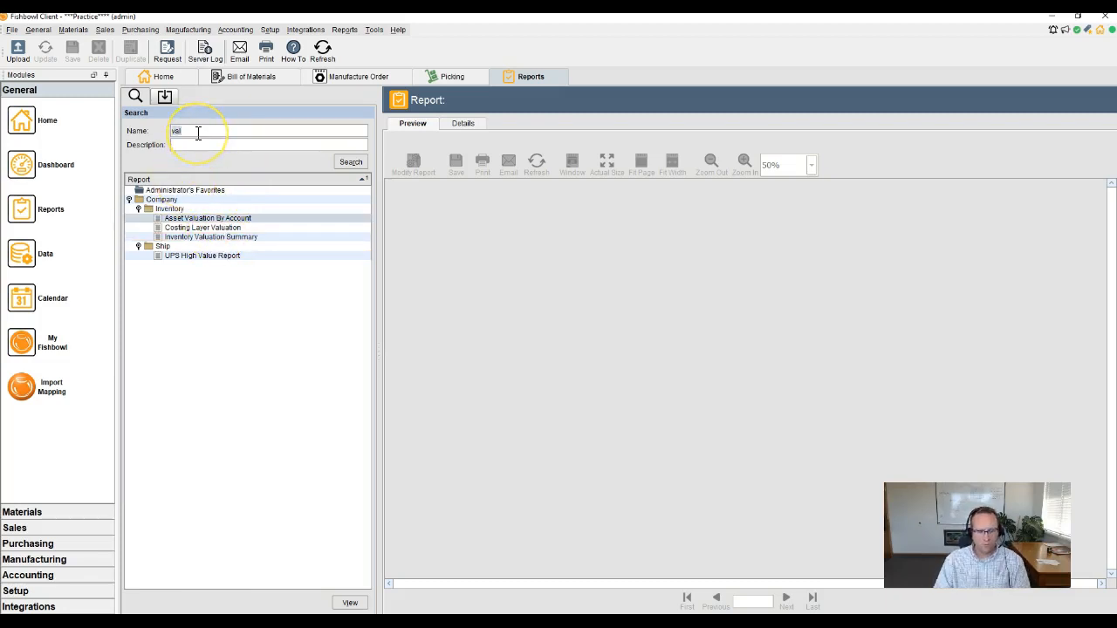
pyautogui.write('for')
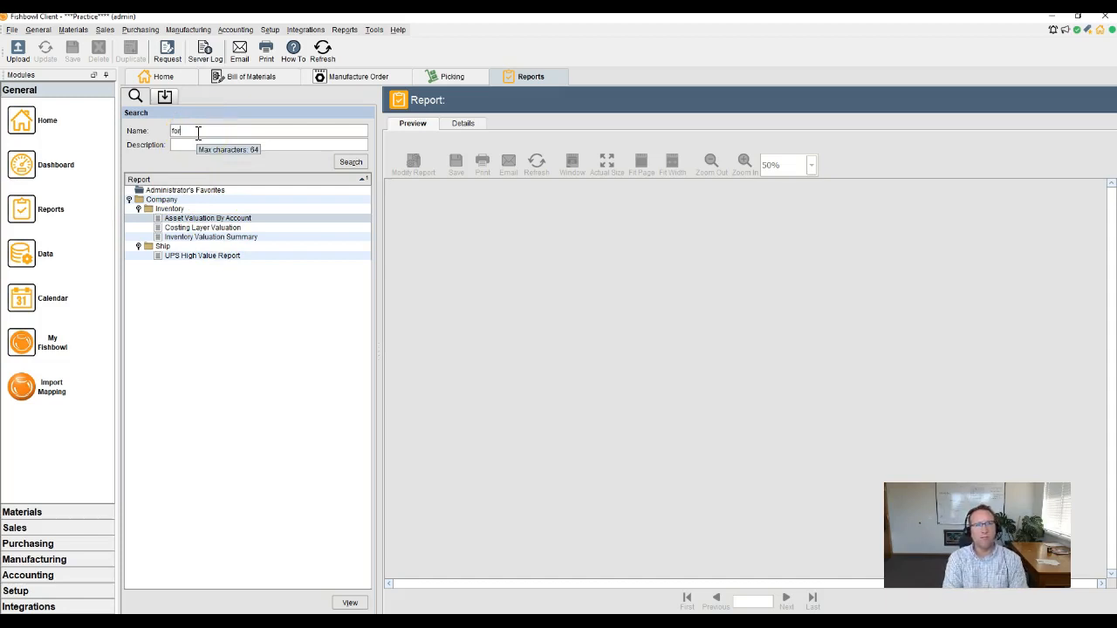
pyautogui.click(350, 162)
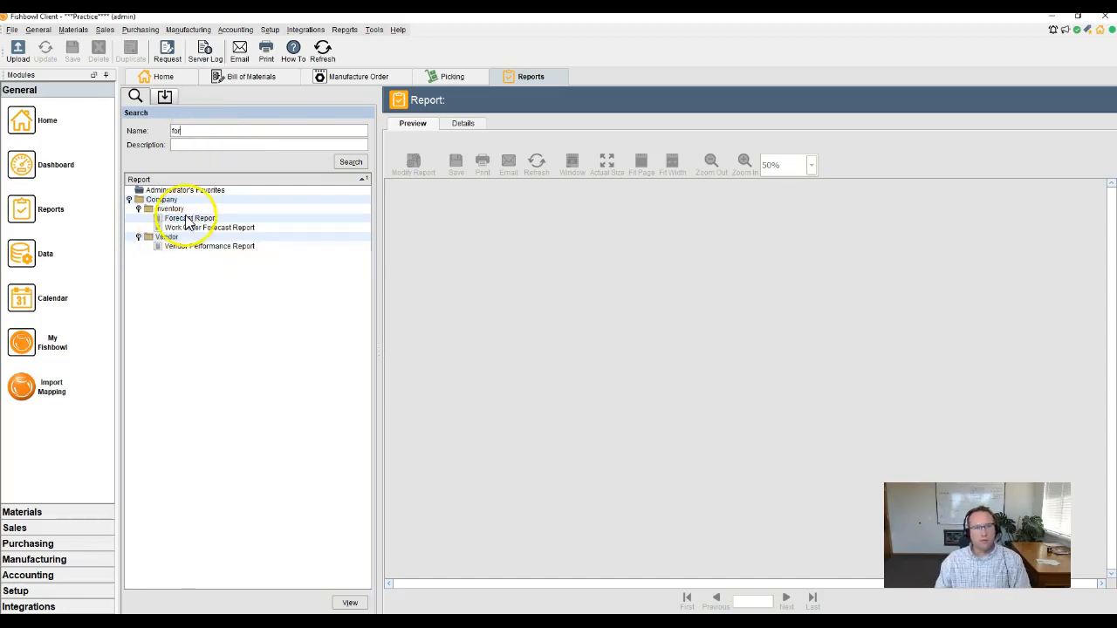